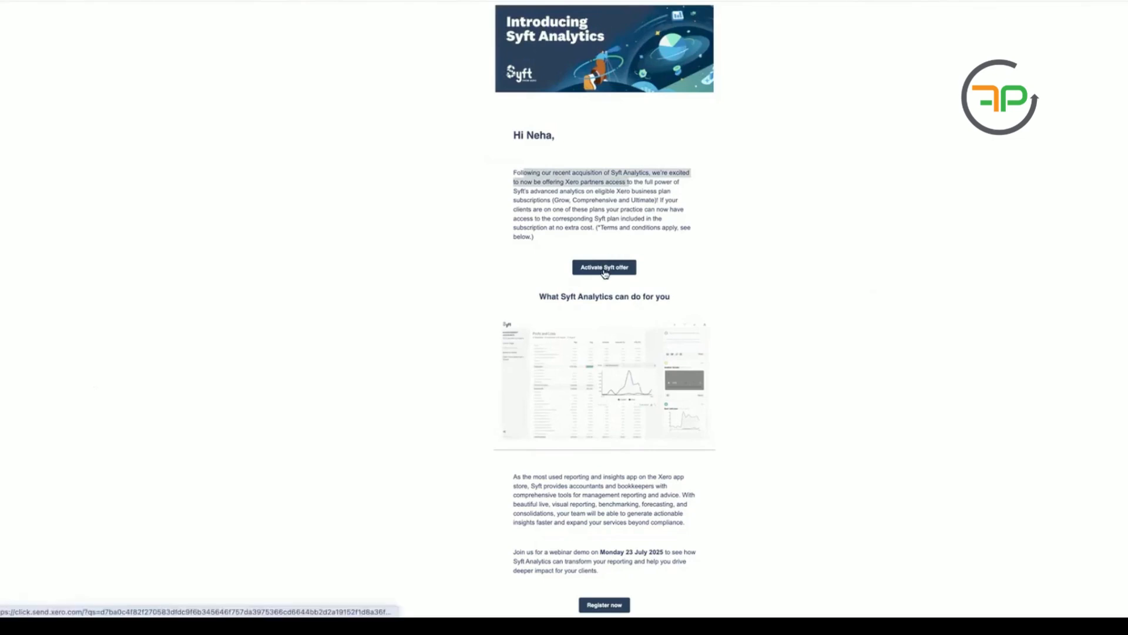
Step: Take up the Syft Analytics offer from the email, landing on the demo company's KPIs chart
click(604, 267)
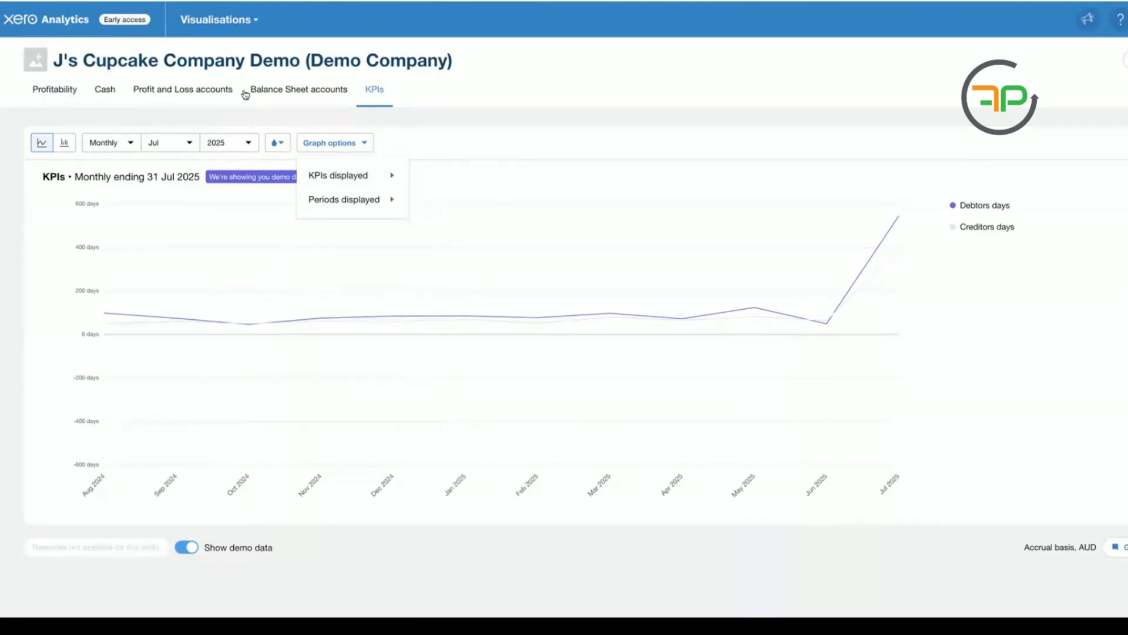
Step: Expand the Visualisations menu listing the Visualisations and Dashboards sections
click(218, 20)
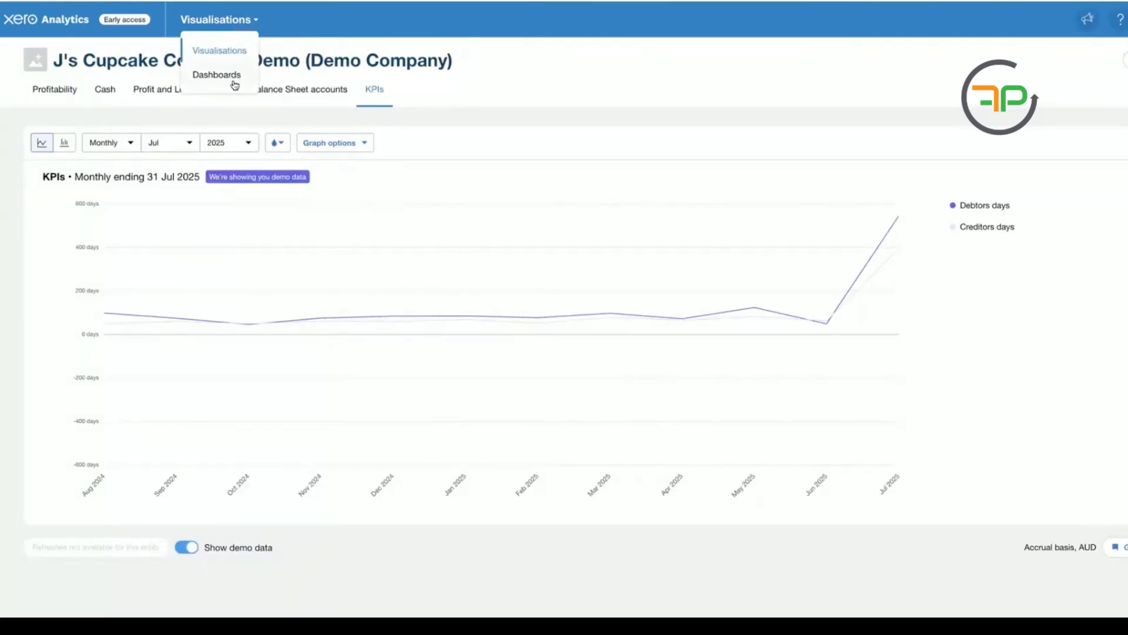
Step: Switch to Dashboards and review every card of the Performance overview dashboard
click(215, 74)
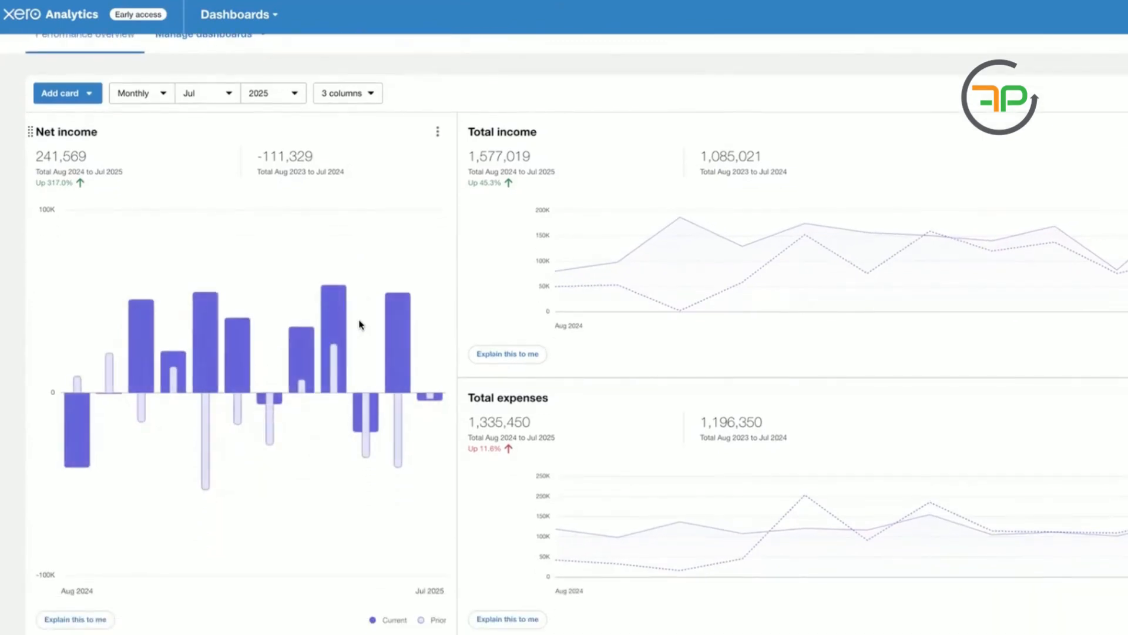
scroll(down, 3)
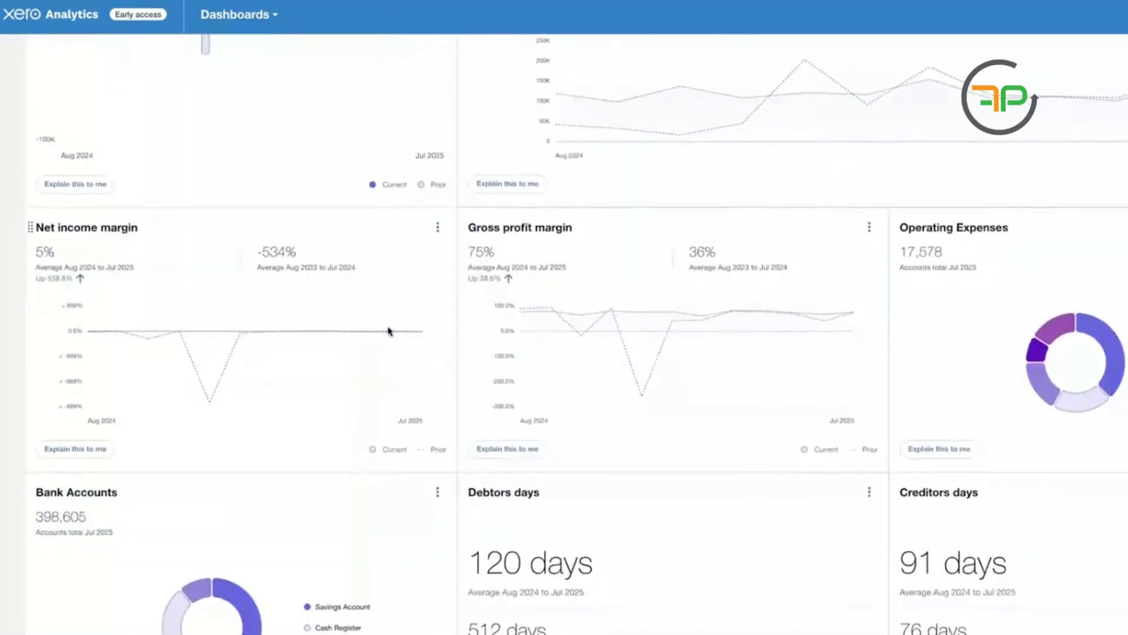
scroll(down, 3)
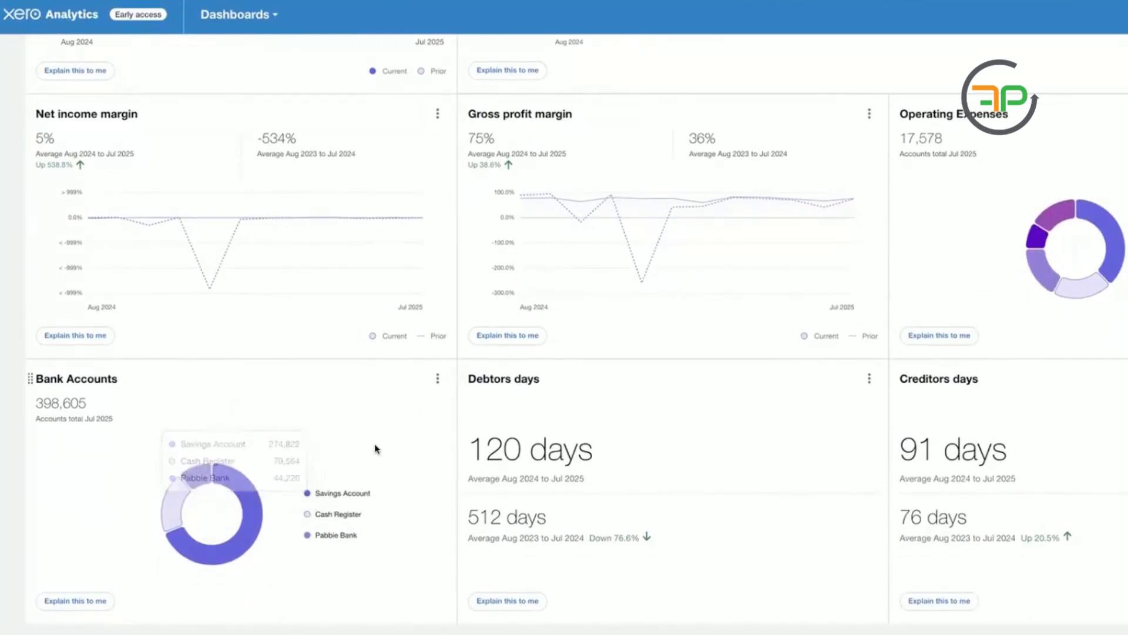
mouse_move(516, 421)
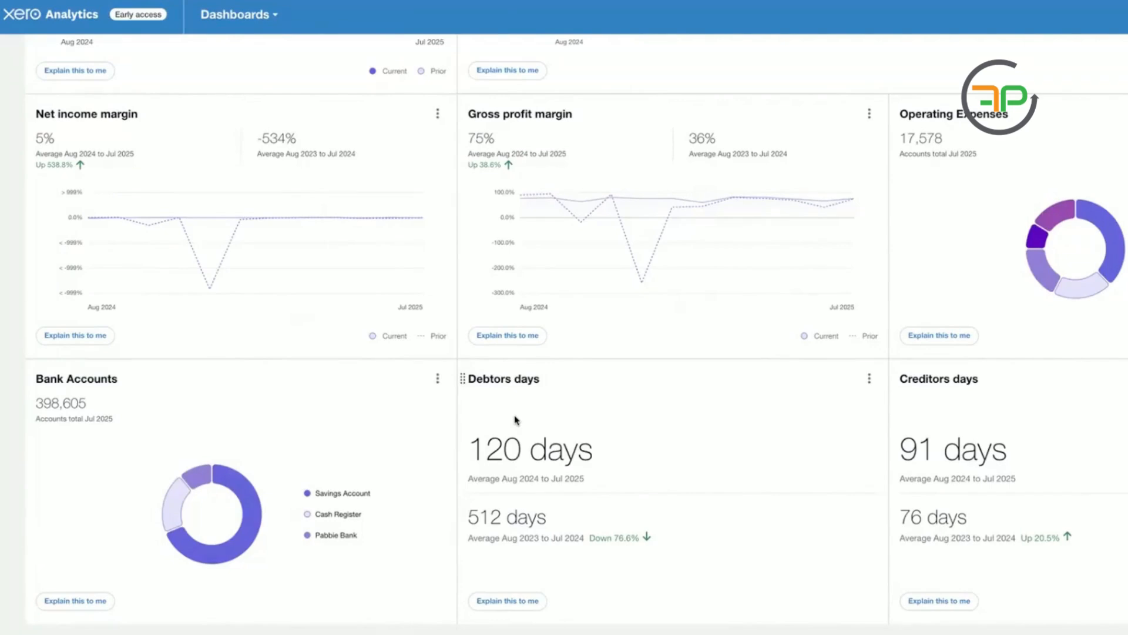
scroll(up, 3)
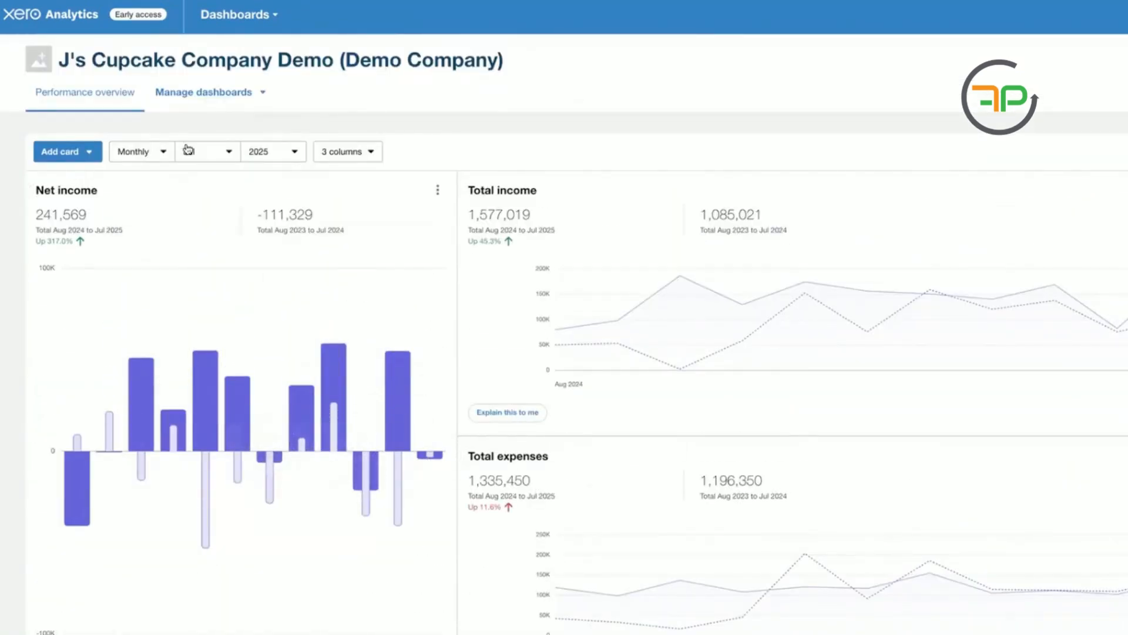
Step: Show the dashboard by quarter, then daily for 15 Jul 2025, laid out in four columns
click(141, 151)
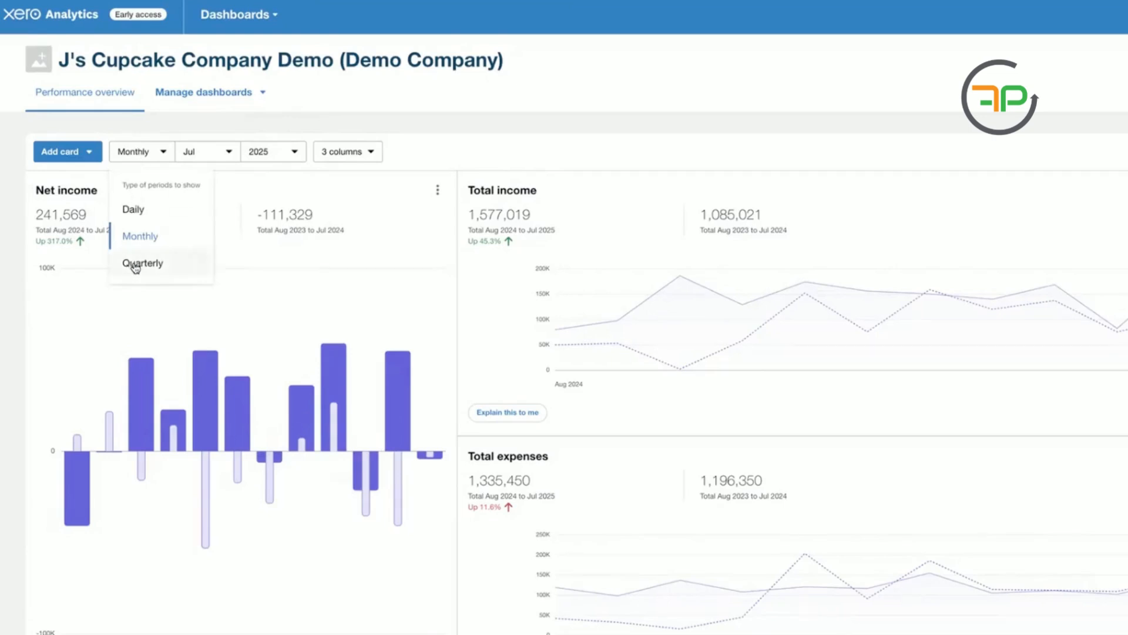
click(142, 263)
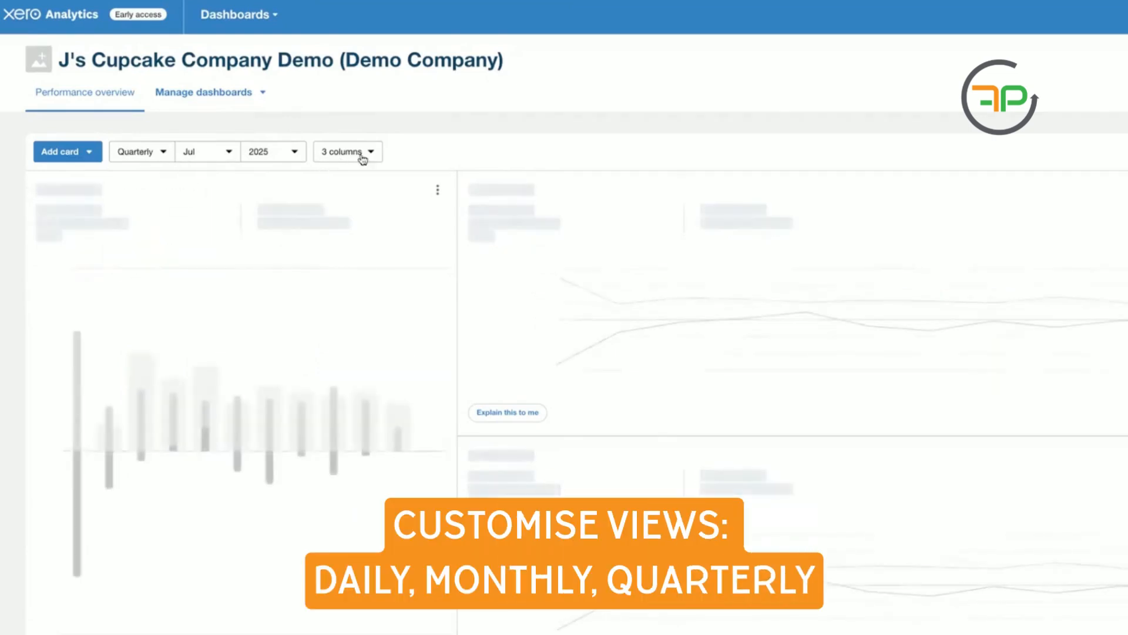
click(141, 151)
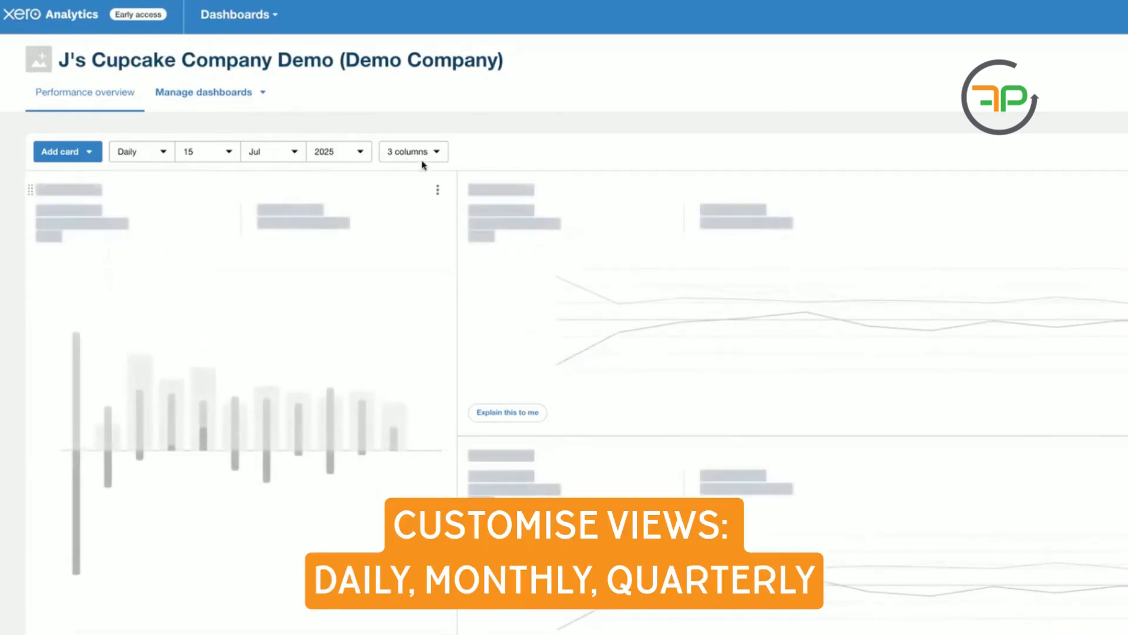
click(413, 151)
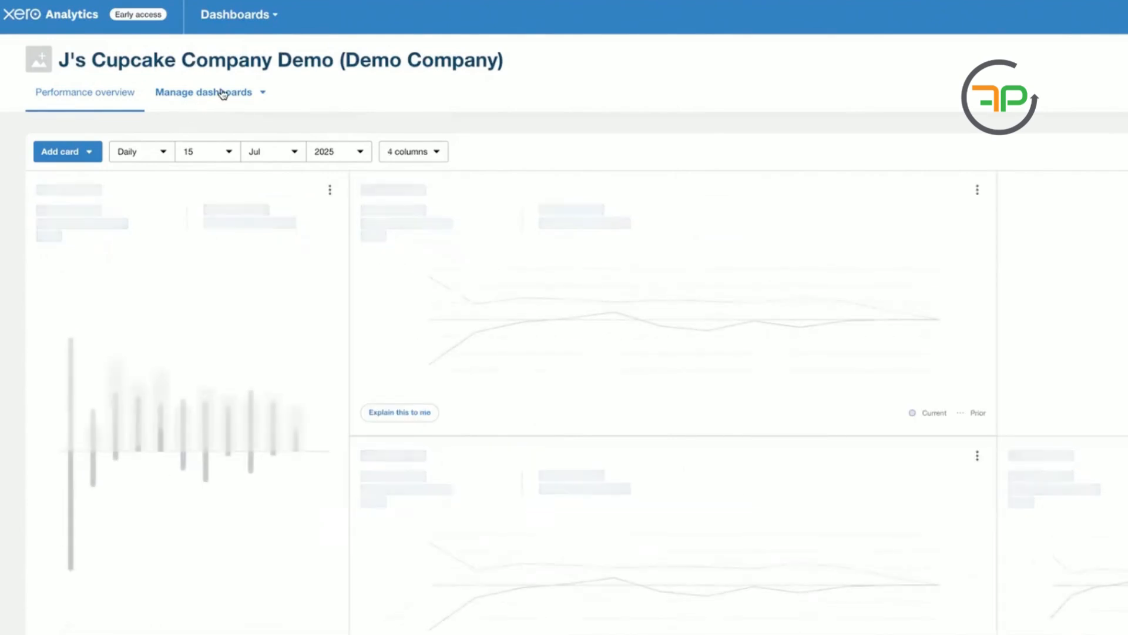
Step: Bring up the Manage dashboards options to add dashboards from a template
click(205, 92)
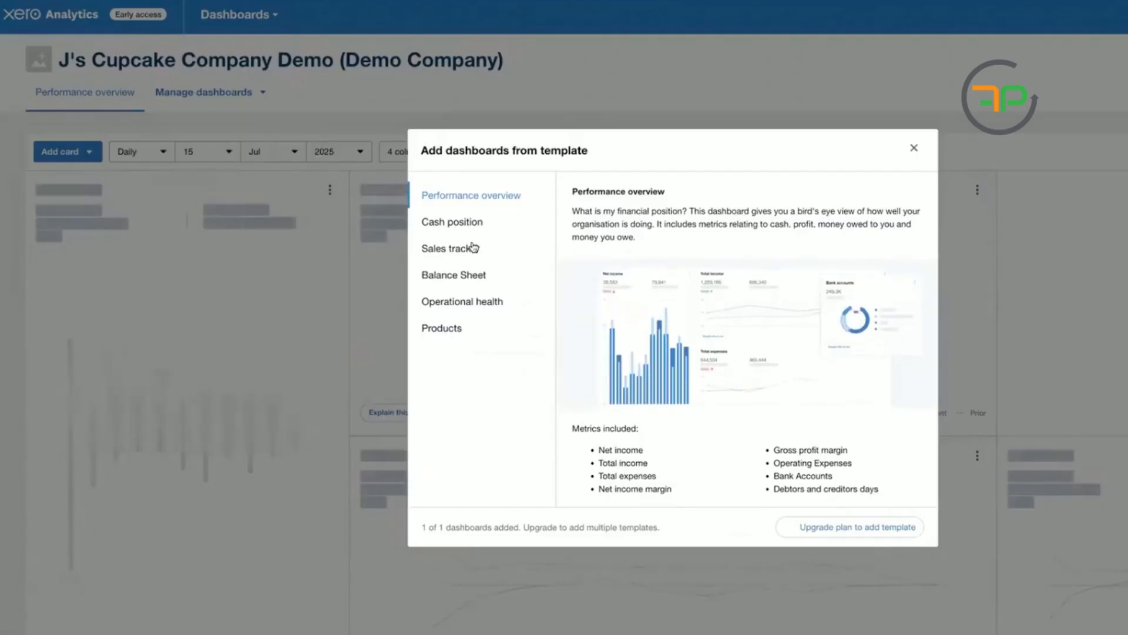
Step: Preview the Cash position and Sales tracker templates and attempt to add one, prompting a plan upgrade
click(452, 221)
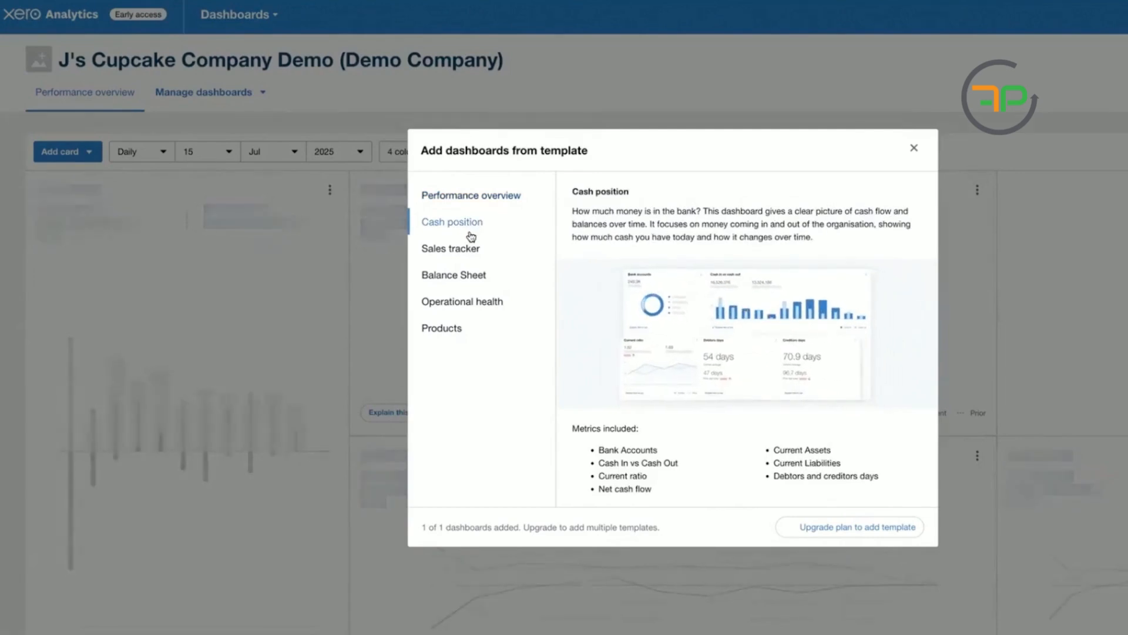
click(451, 248)
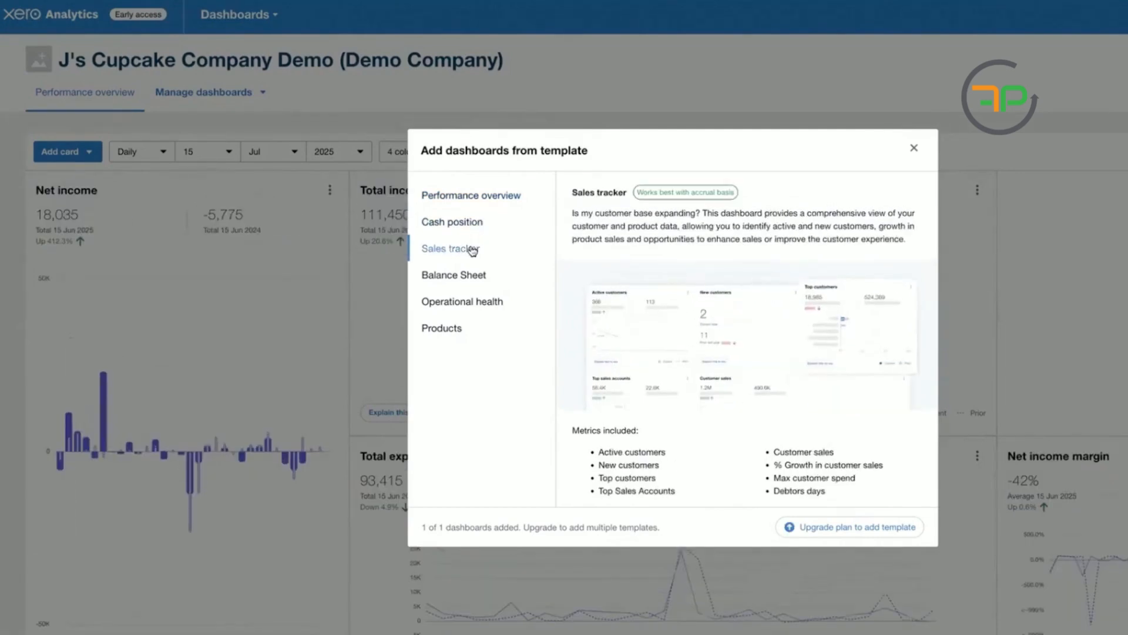
click(849, 527)
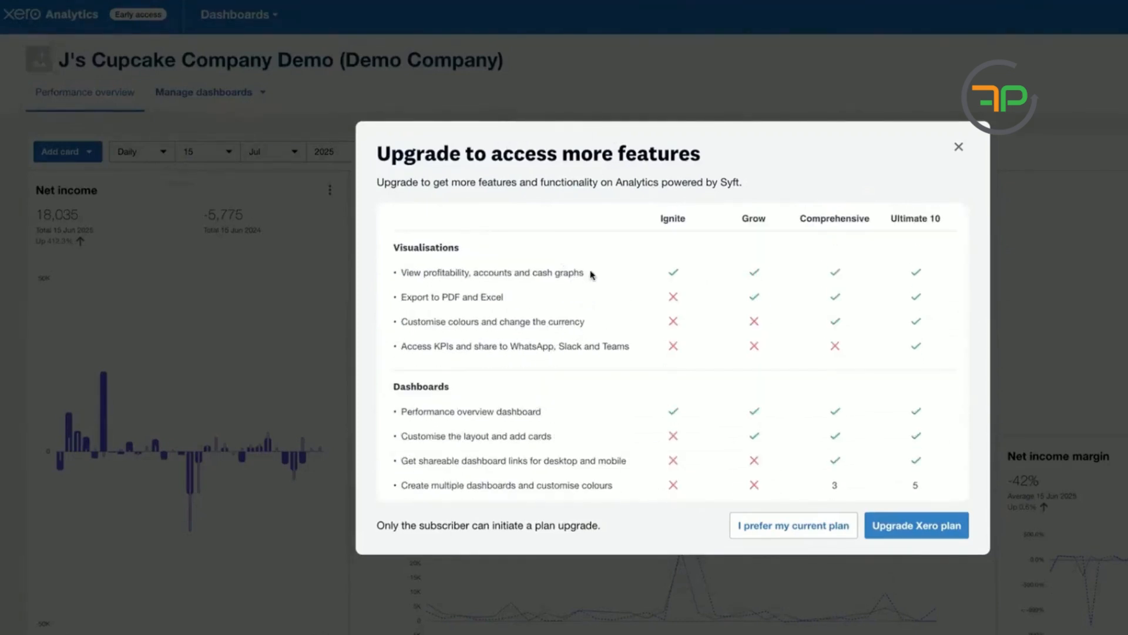
mouse_move(776, 378)
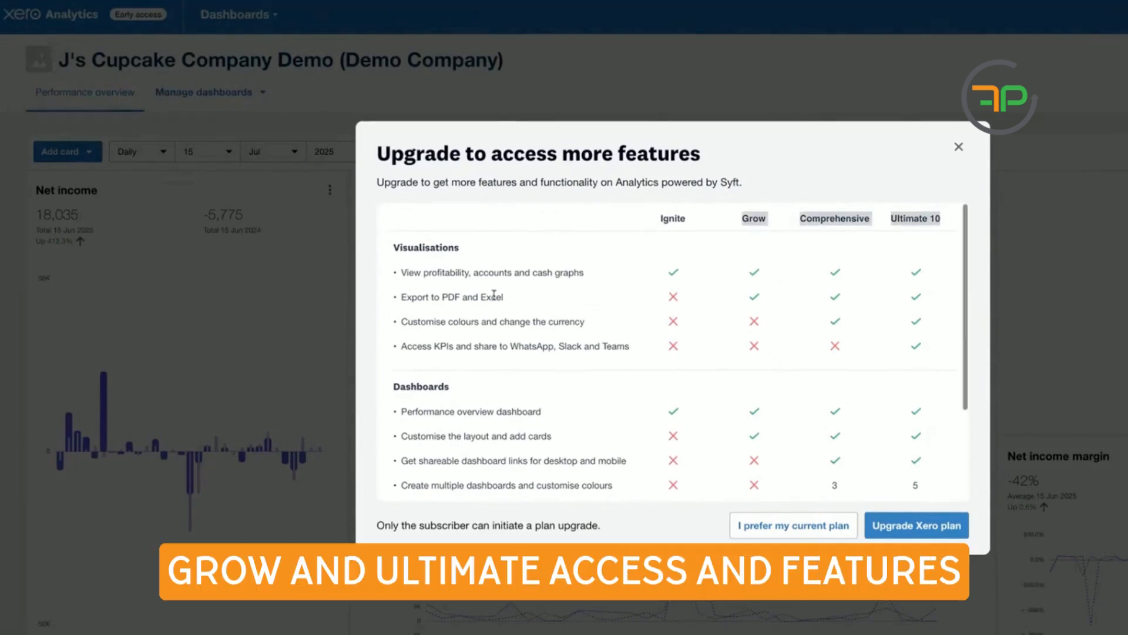
Step: Review the Ignite, Grow, Comprehensive and Ultimate 10 plan features down to the Cash flow manager rows
scroll(down, 3)
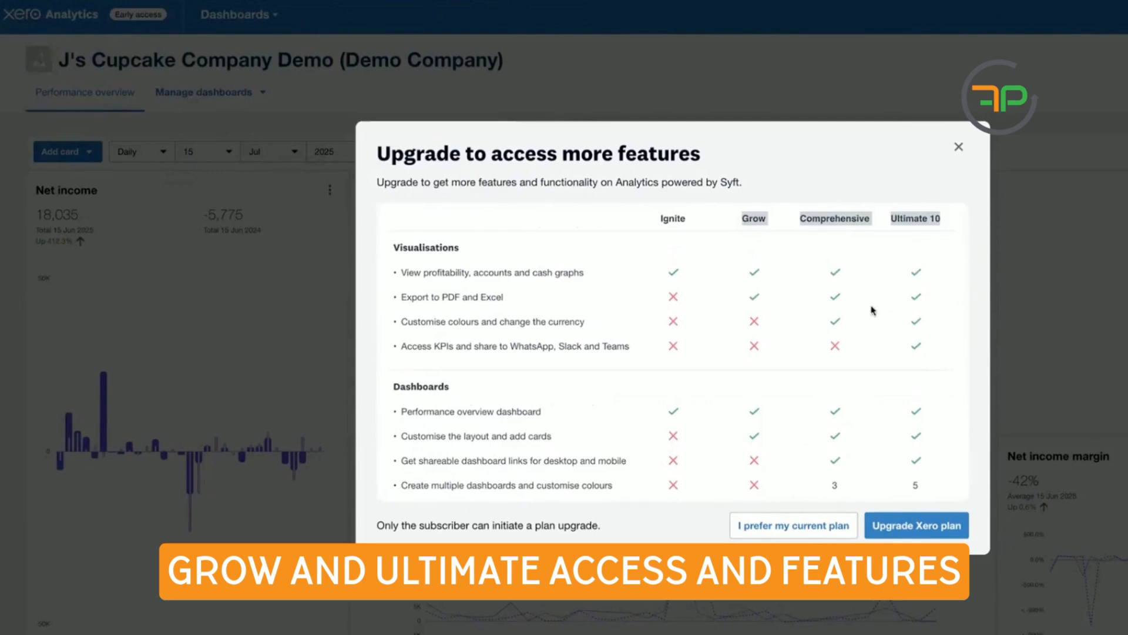
scroll(down, 3)
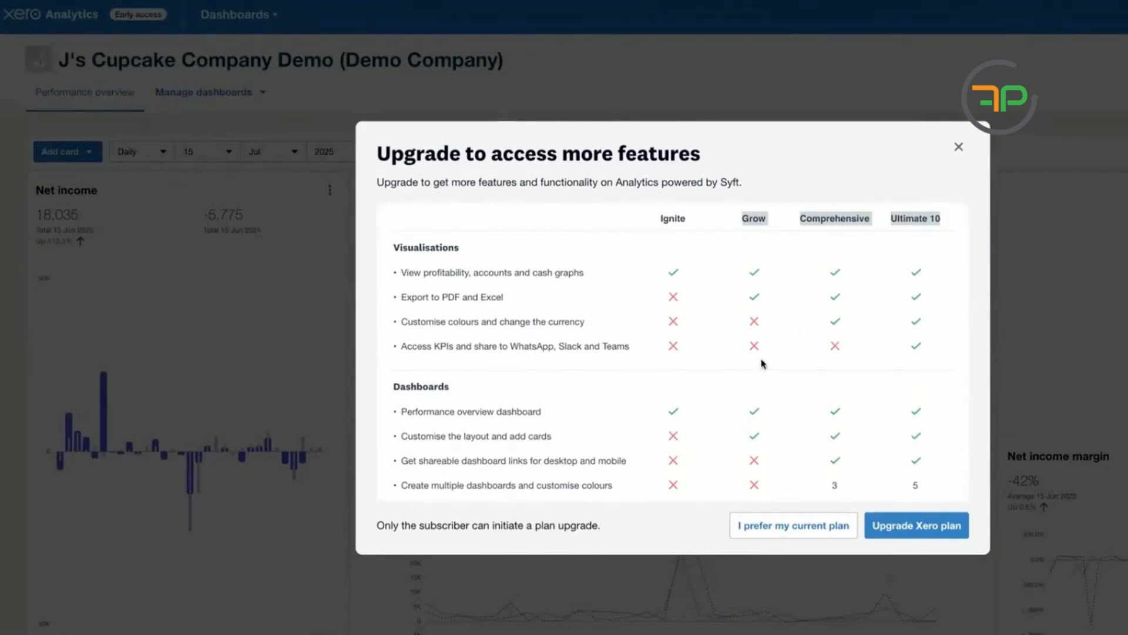
mouse_move(765, 362)
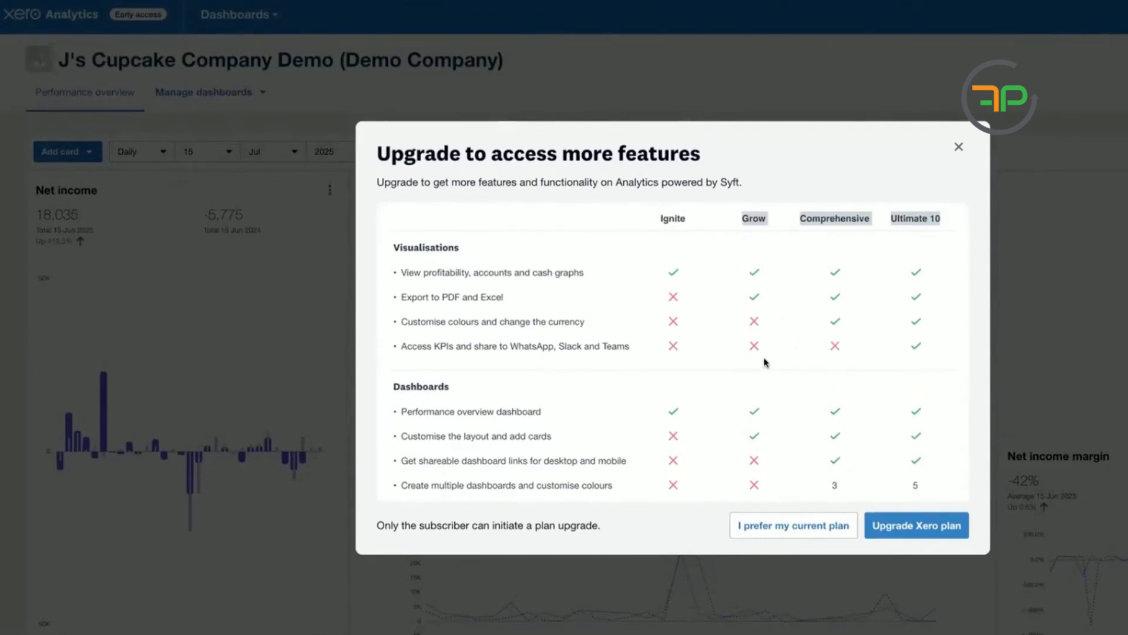
scroll(down, 3)
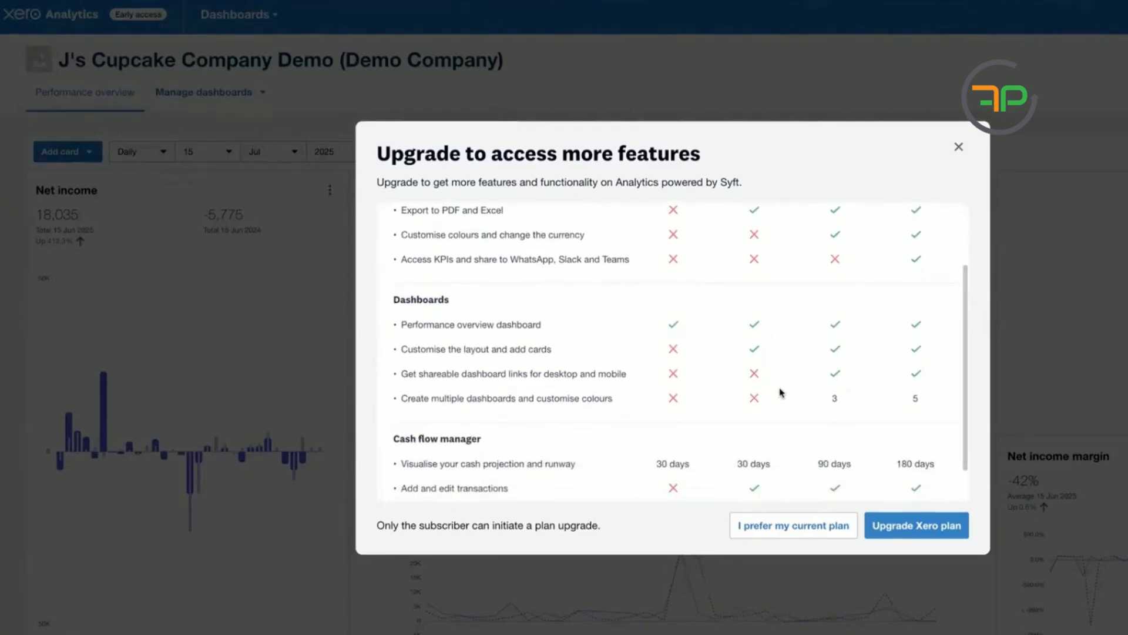
scroll(down, 3)
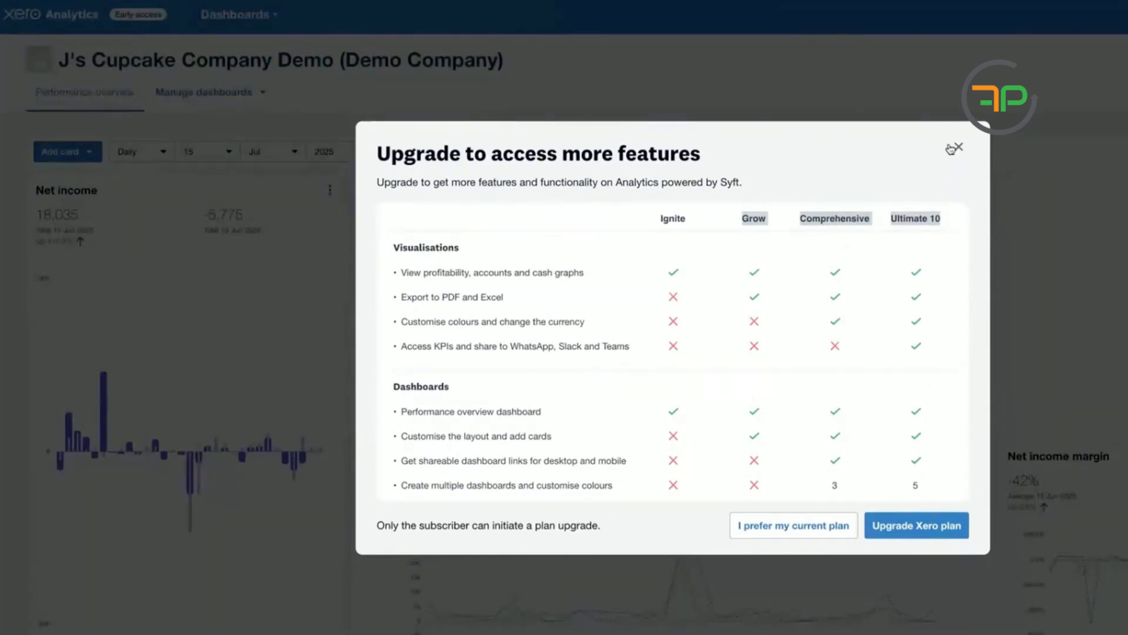
scroll(down, 3)
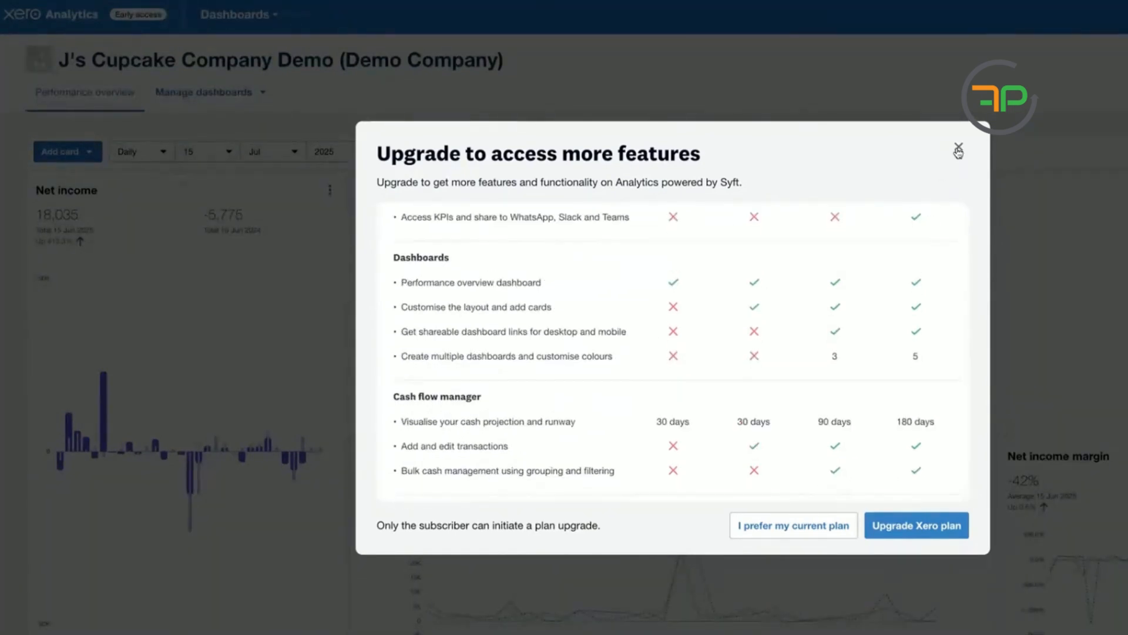
Step: Dismiss the upgrade comparison, preview Balance Sheet, Operational health and Products templates, and close the gallery
click(958, 149)
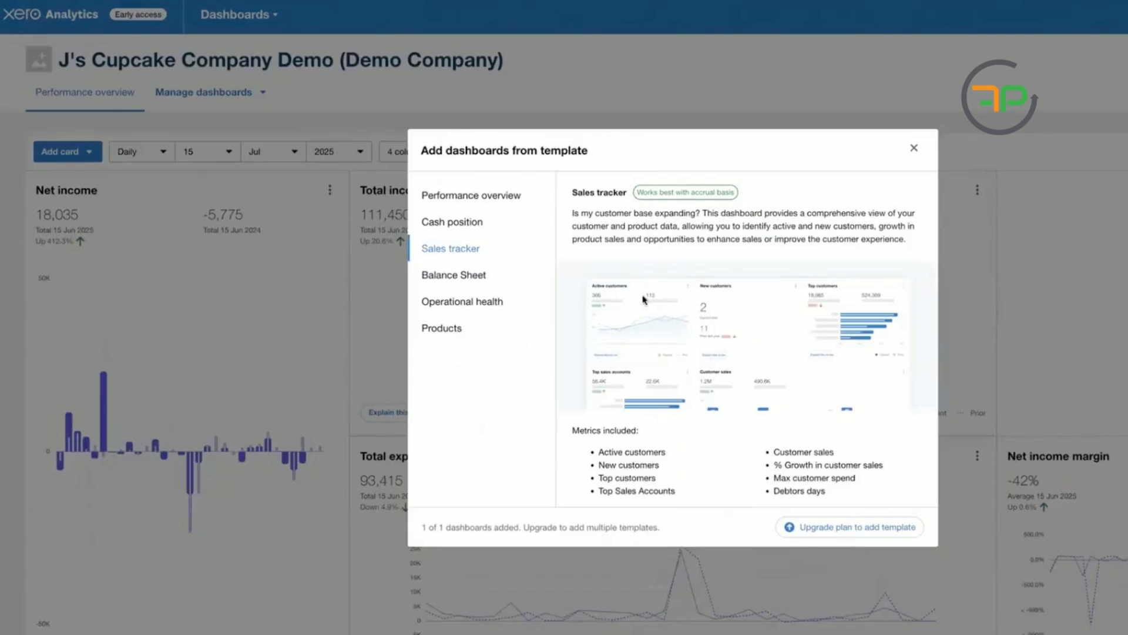
click(453, 275)
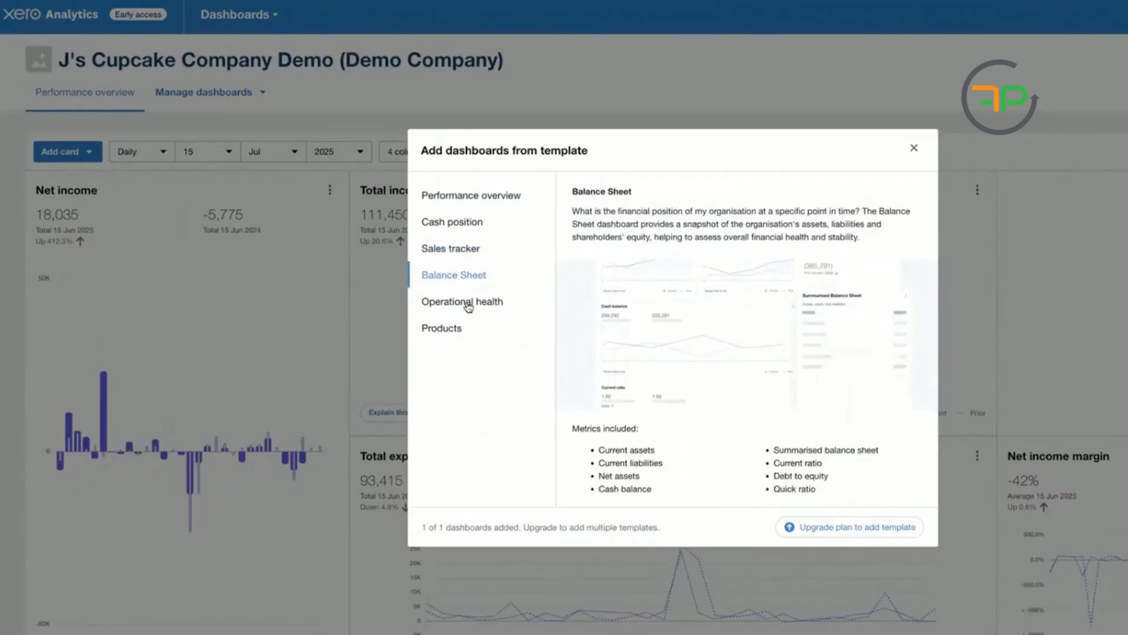
click(462, 301)
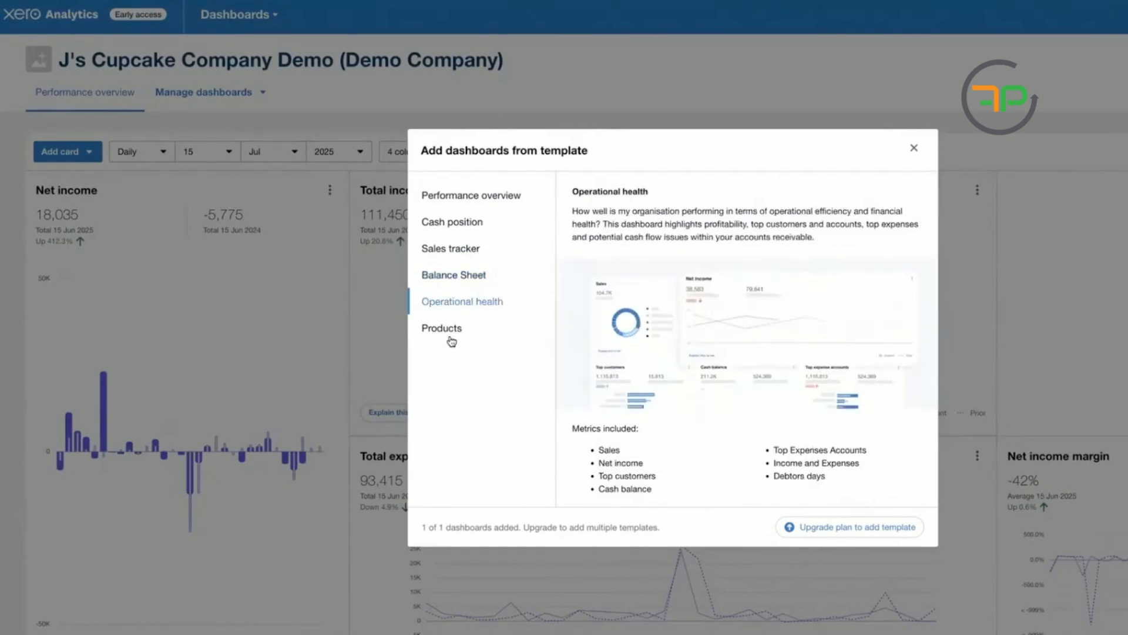
click(441, 327)
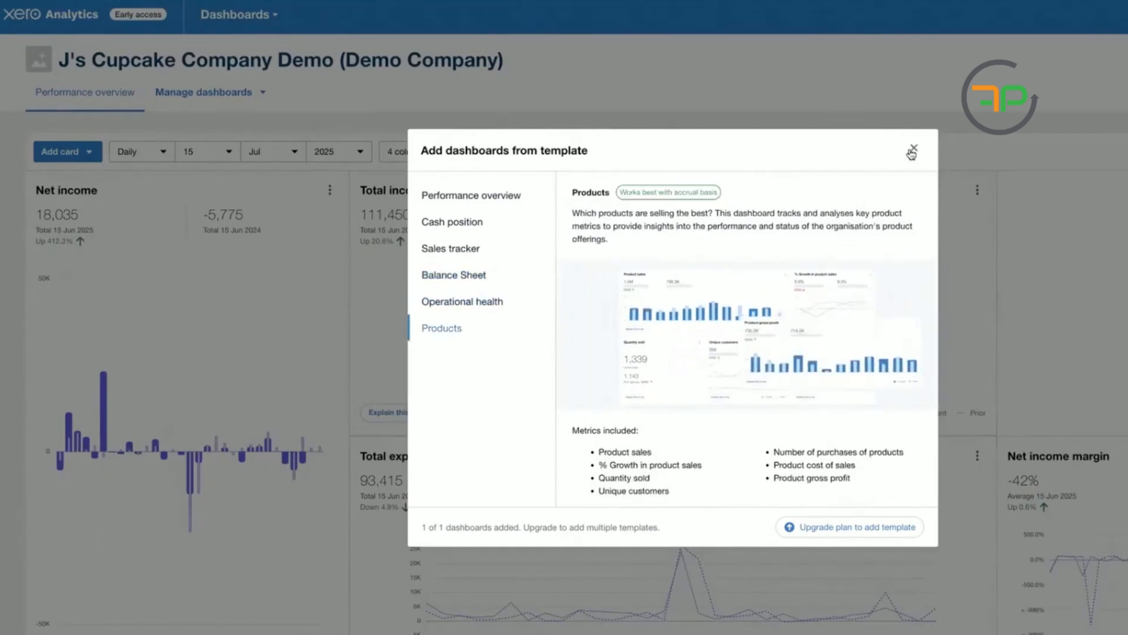
click(912, 152)
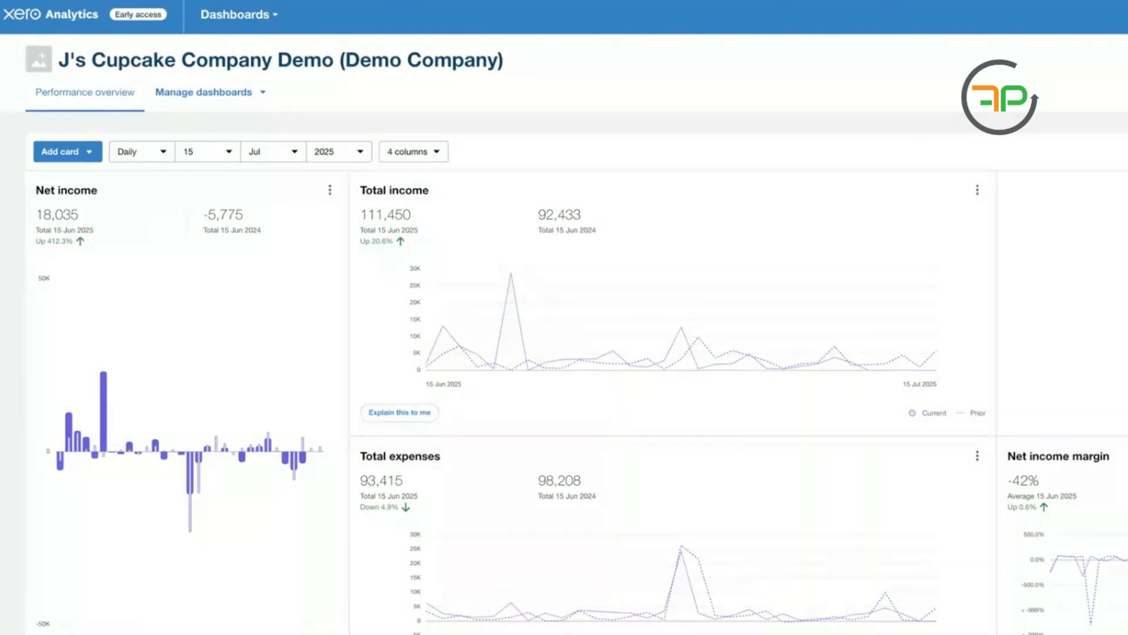
Step: Switch from Dashboards to the Visualisations area showing Income vs Expenses
click(235, 14)
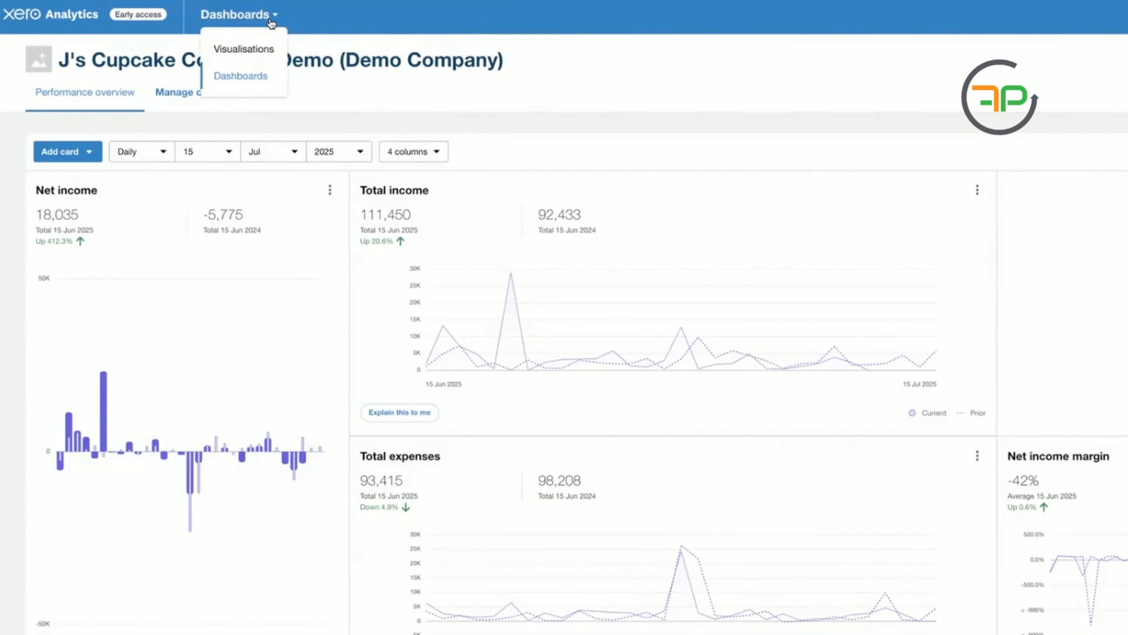
mouse_move(257, 50)
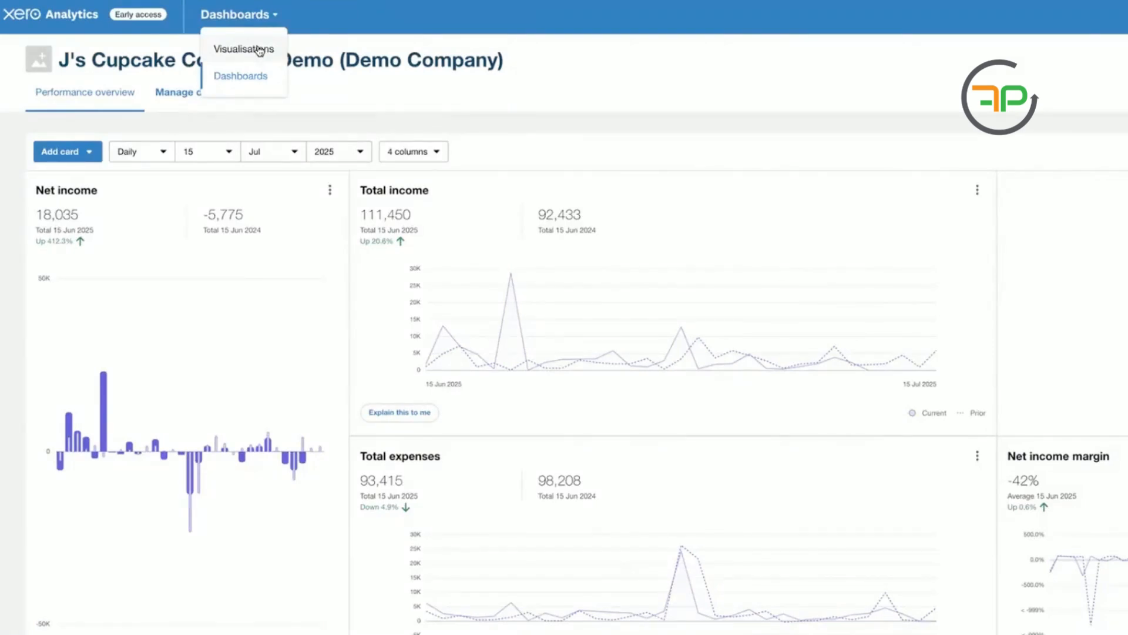
click(243, 49)
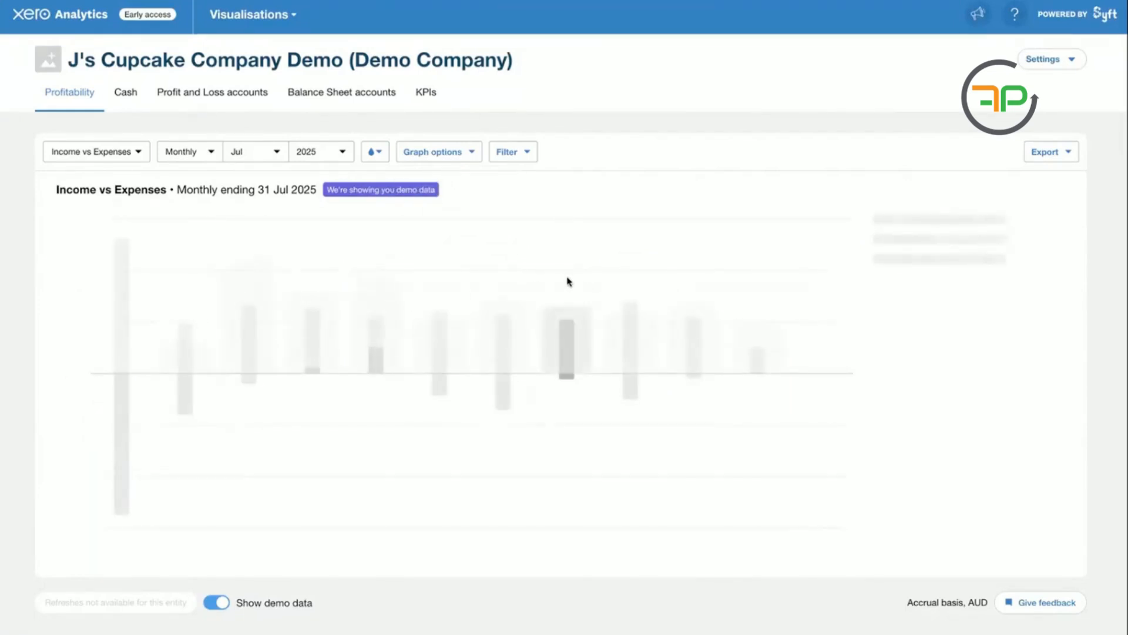
Step: Inspect the March 2025 result and tracking filters, then switch to the Cash in vs Cash out chart
click(438, 151)
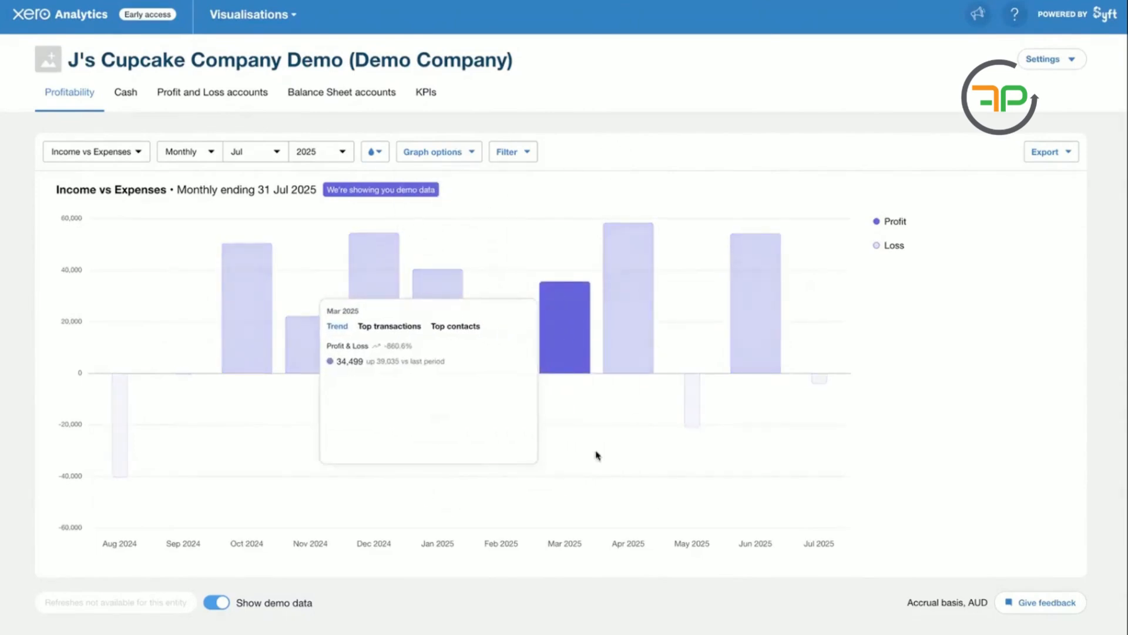
click(512, 151)
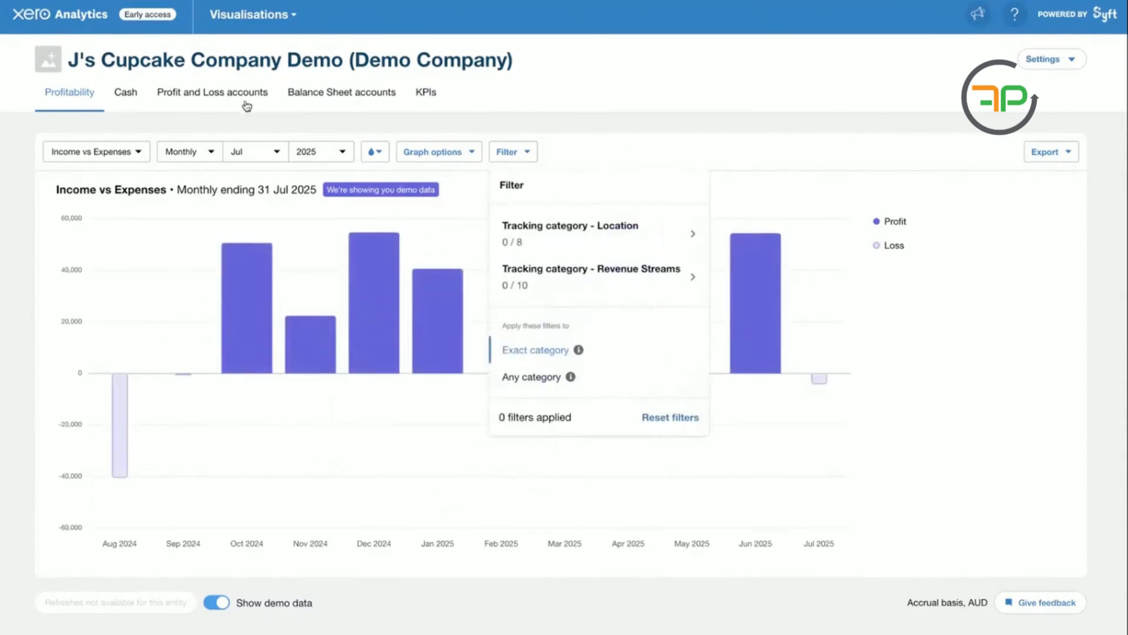
click(125, 92)
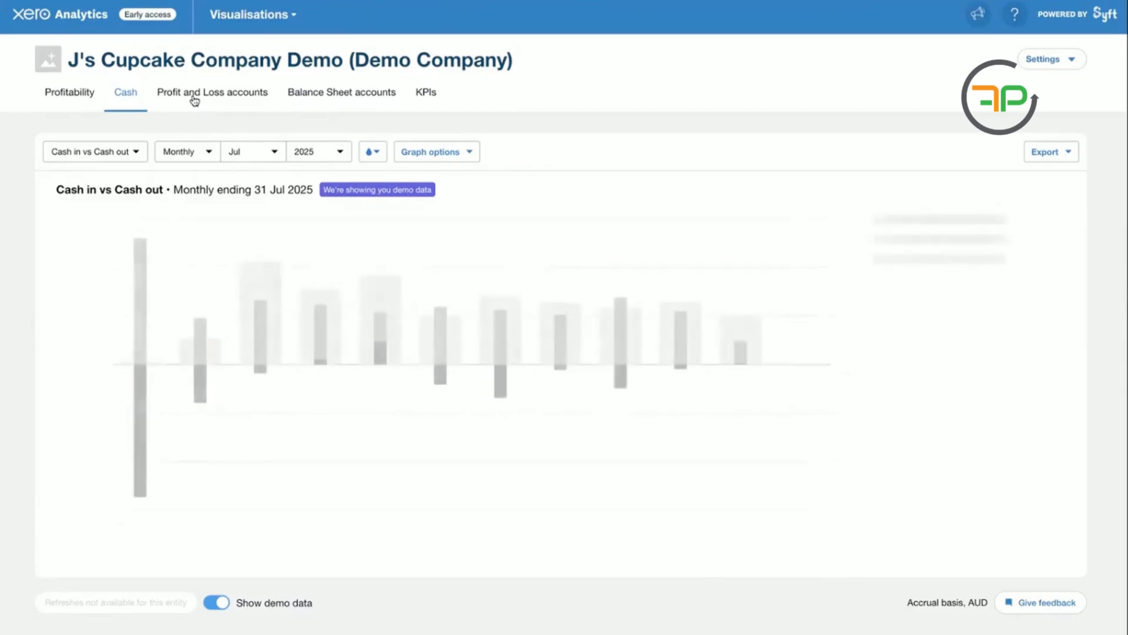
Step: Export the Cash in vs Cash out chart to Excel
click(1050, 151)
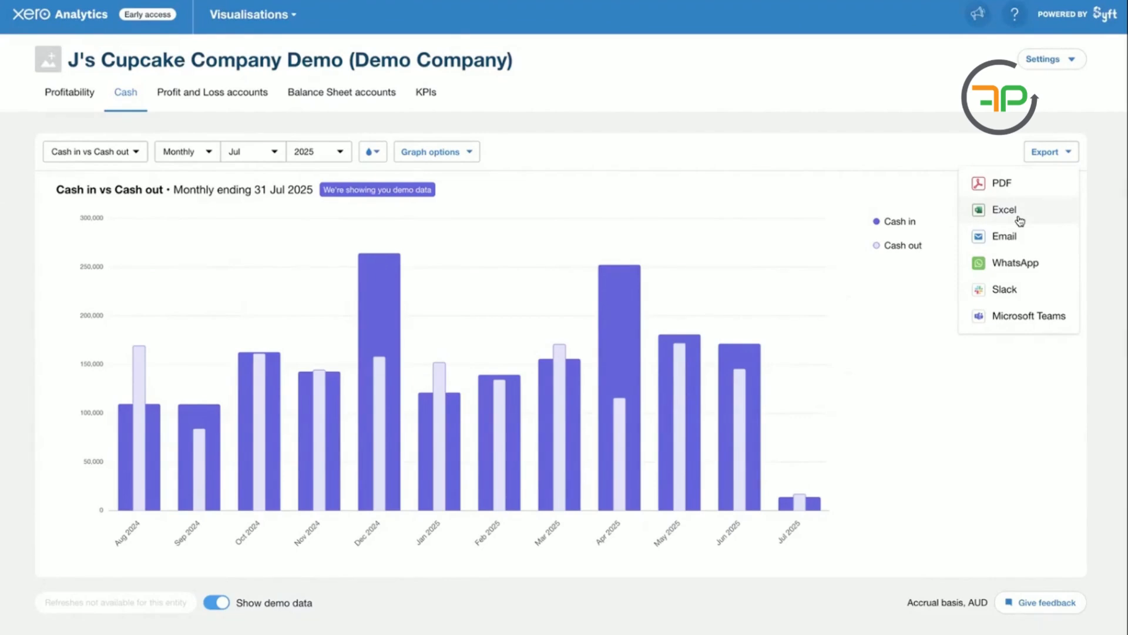
click(1004, 209)
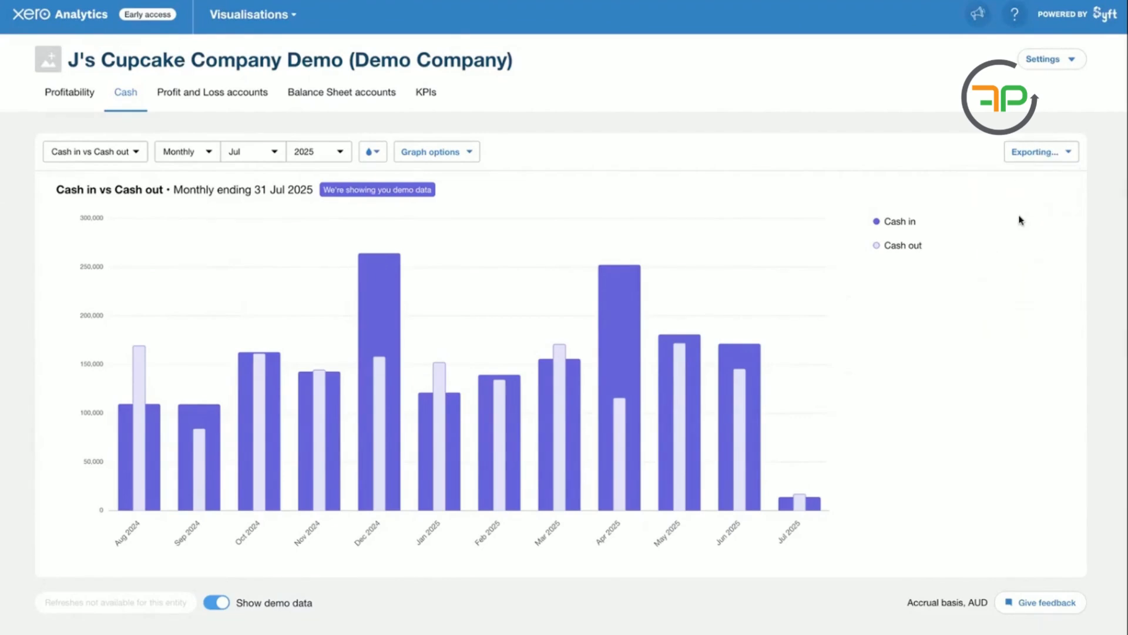
mouse_move(1052, 288)
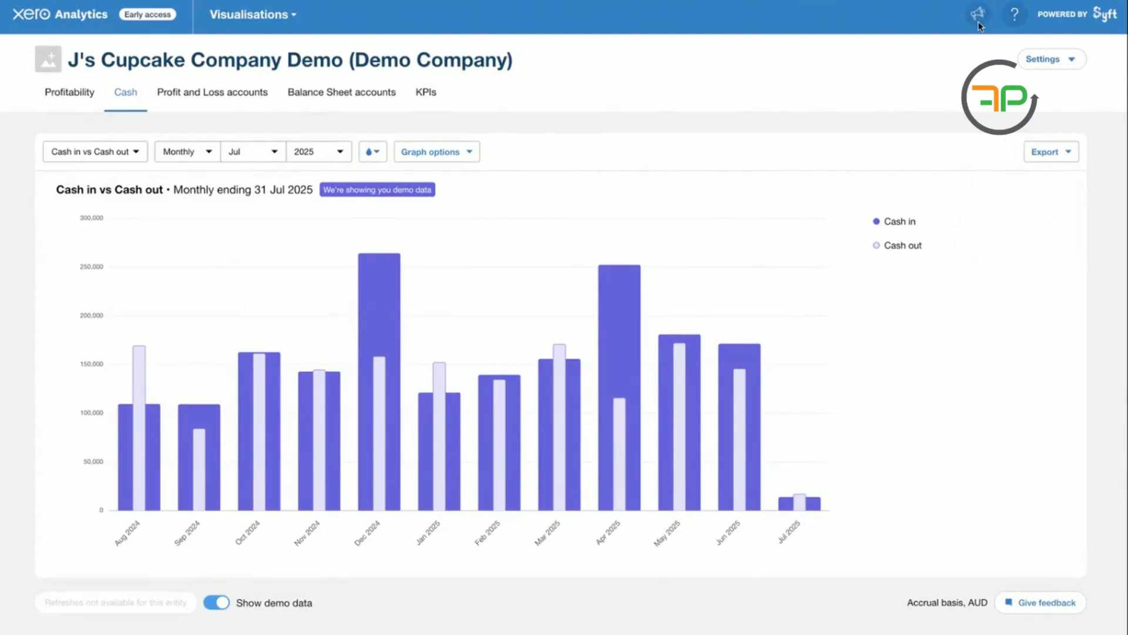
mouse_move(410, 22)
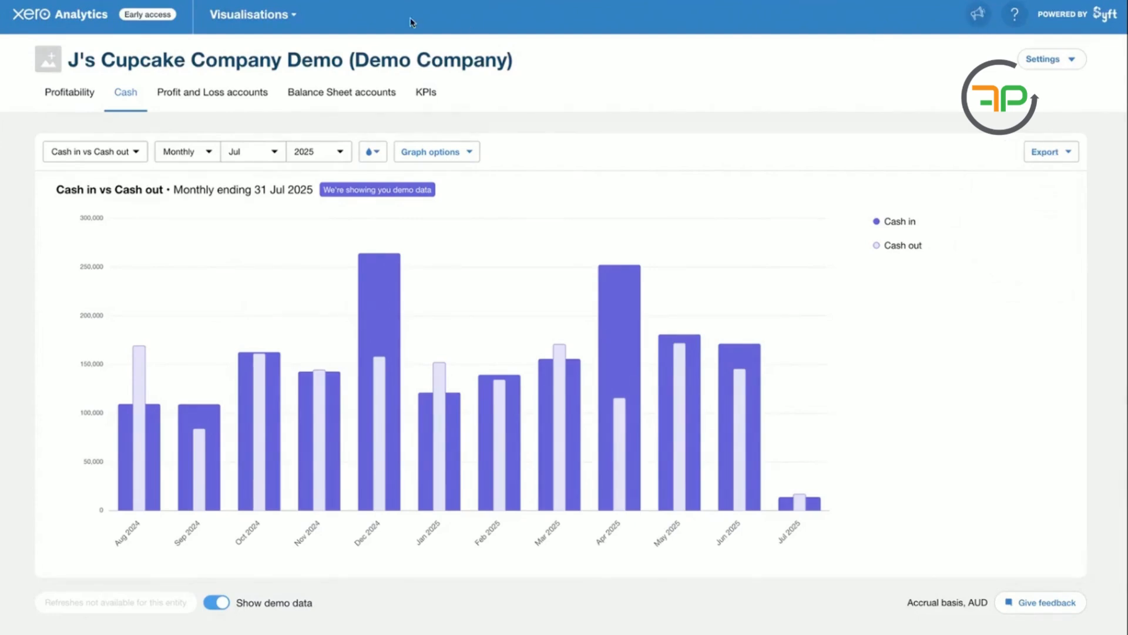